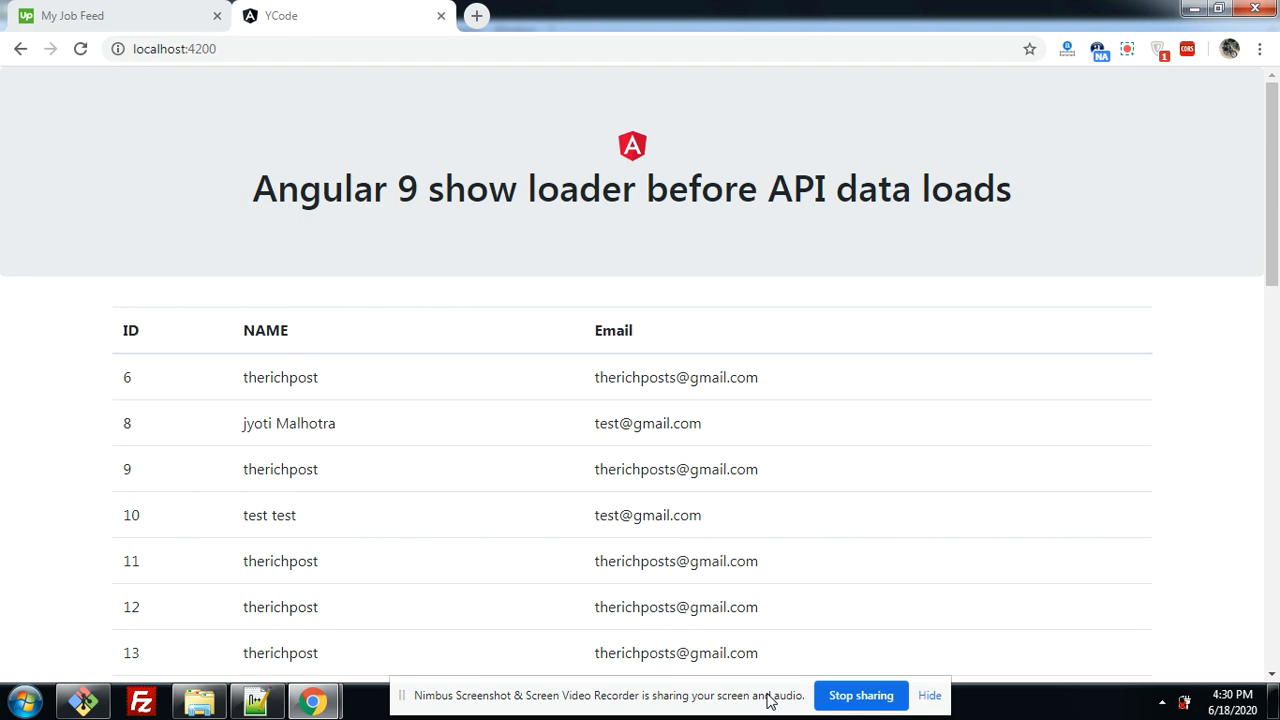
{"action": "mouse_move", "coordinate": [202, 448]}
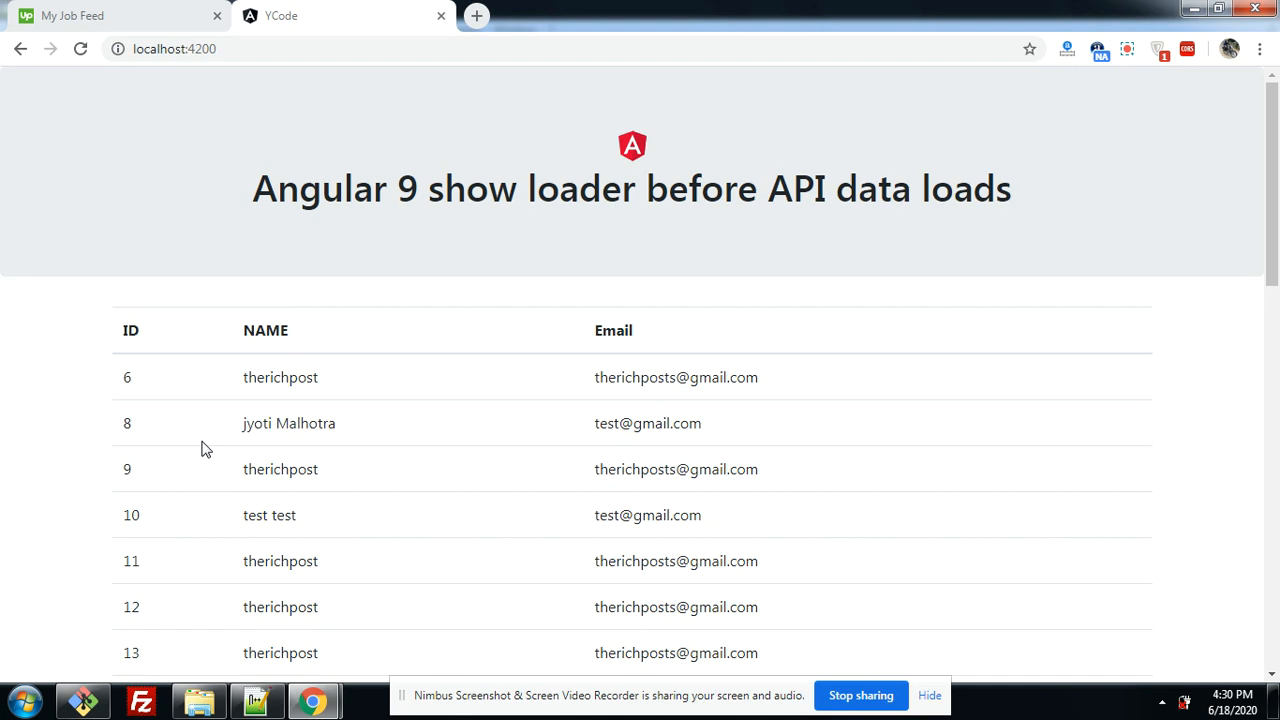
{"action": "mouse_move", "coordinate": [703, 396]}
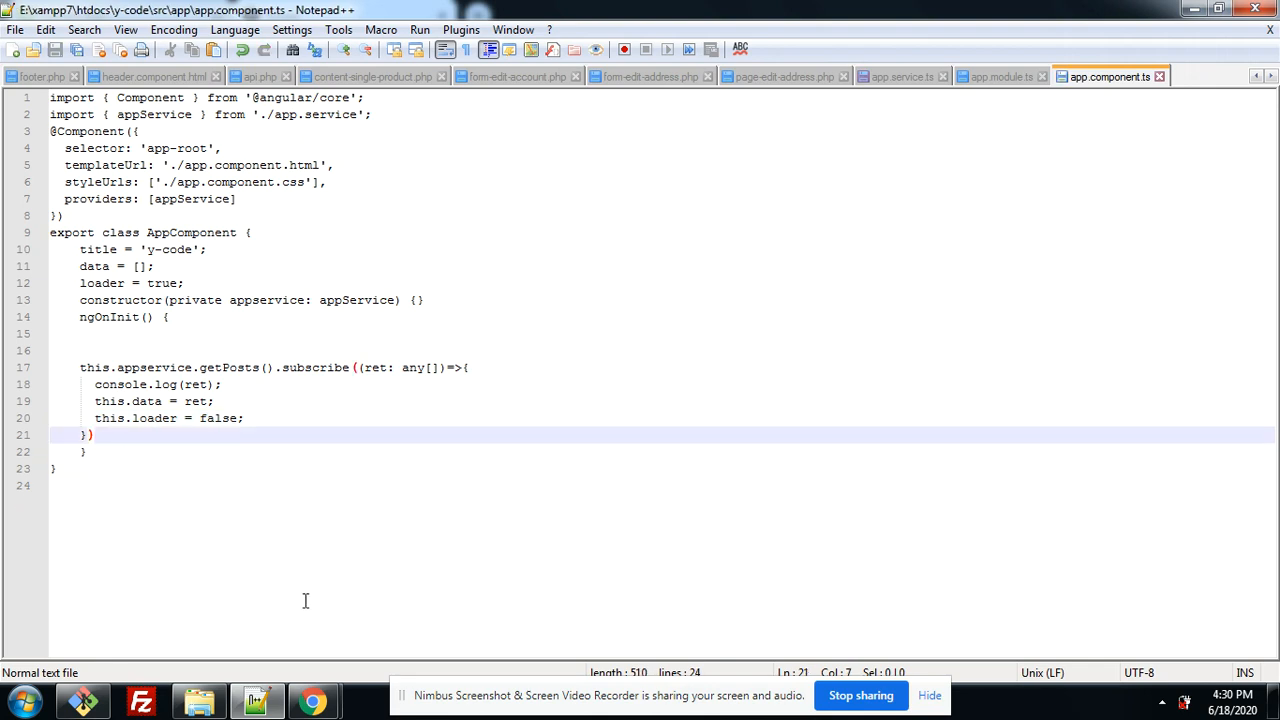
Change the loader value on line 20 of app.component.ts from false to true.
{"action": "left_click", "coordinate": [313, 700]}
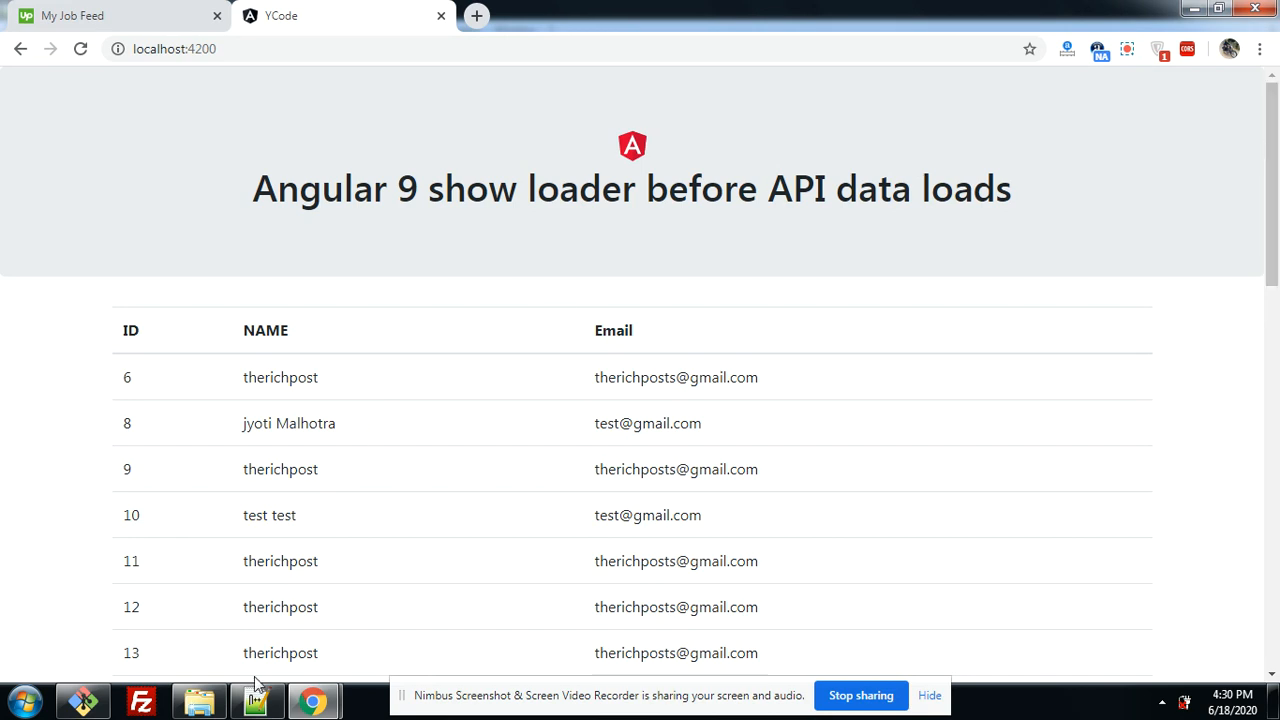
{"action": "left_click", "coordinate": [257, 698]}
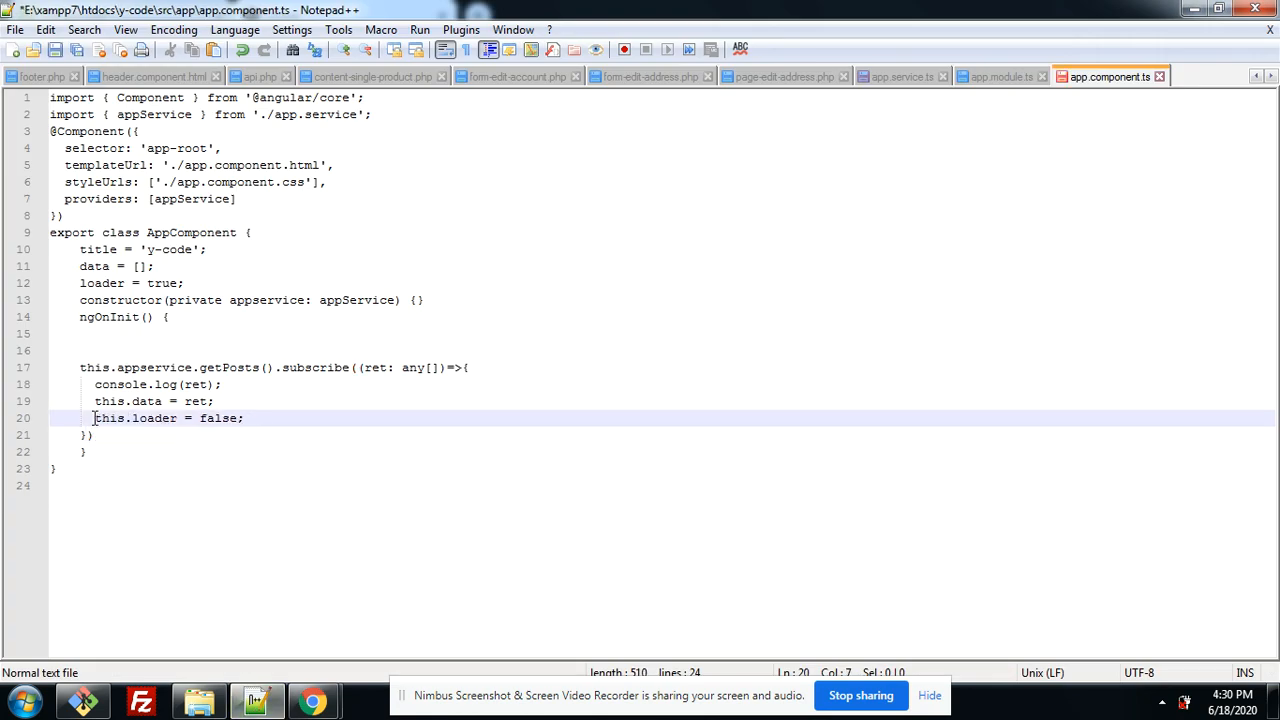
{"action": "double_click", "coordinate": [217, 418]}
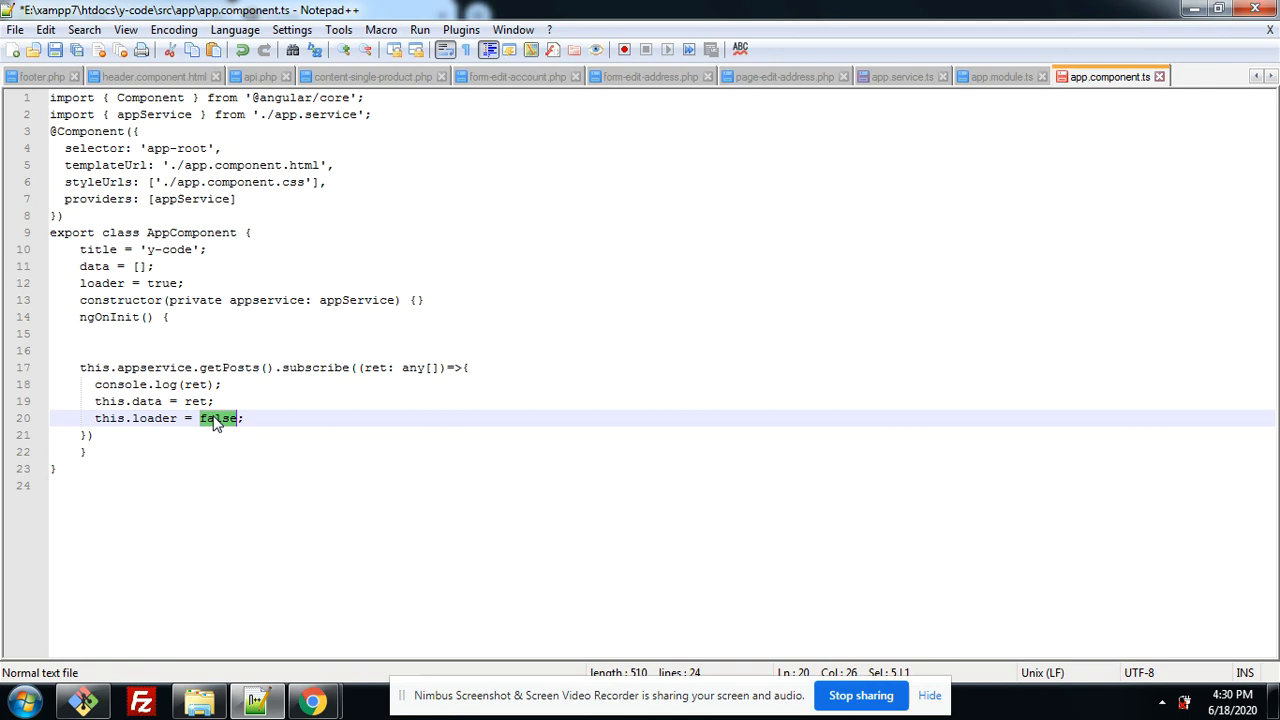
{"action": "type", "text": "tru"}
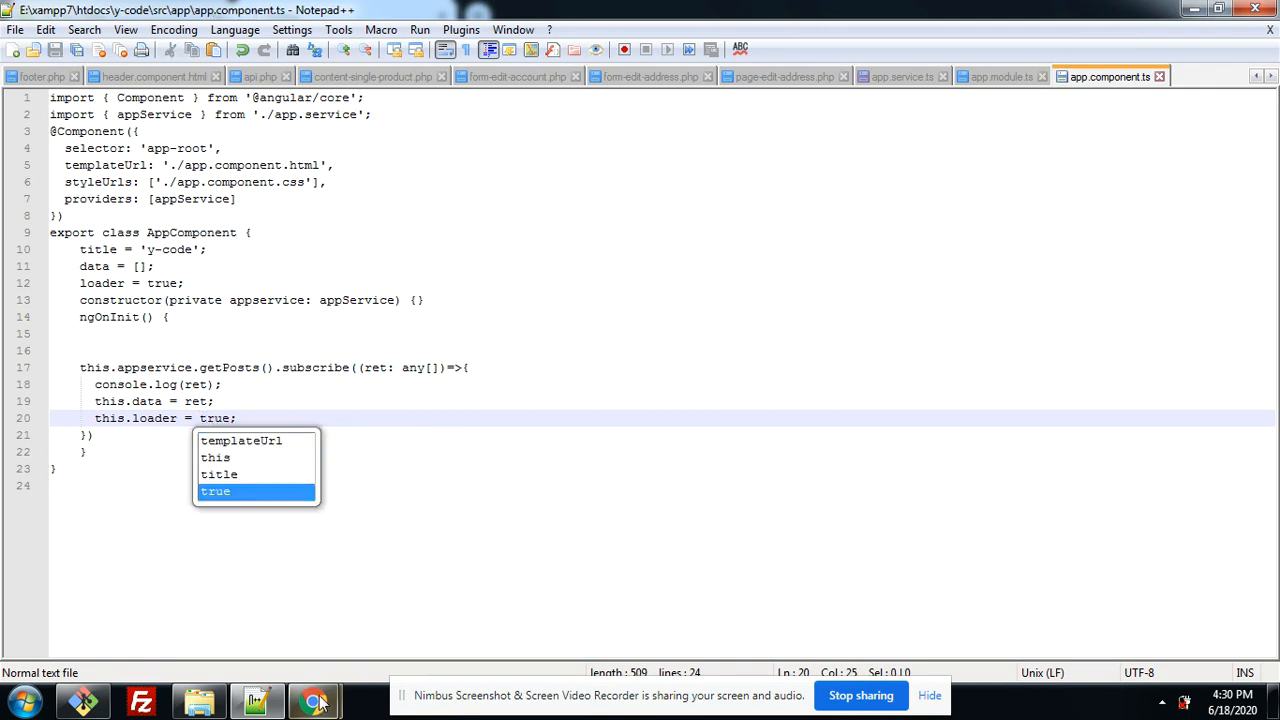
{"action": "left_click", "coordinate": [315, 700]}
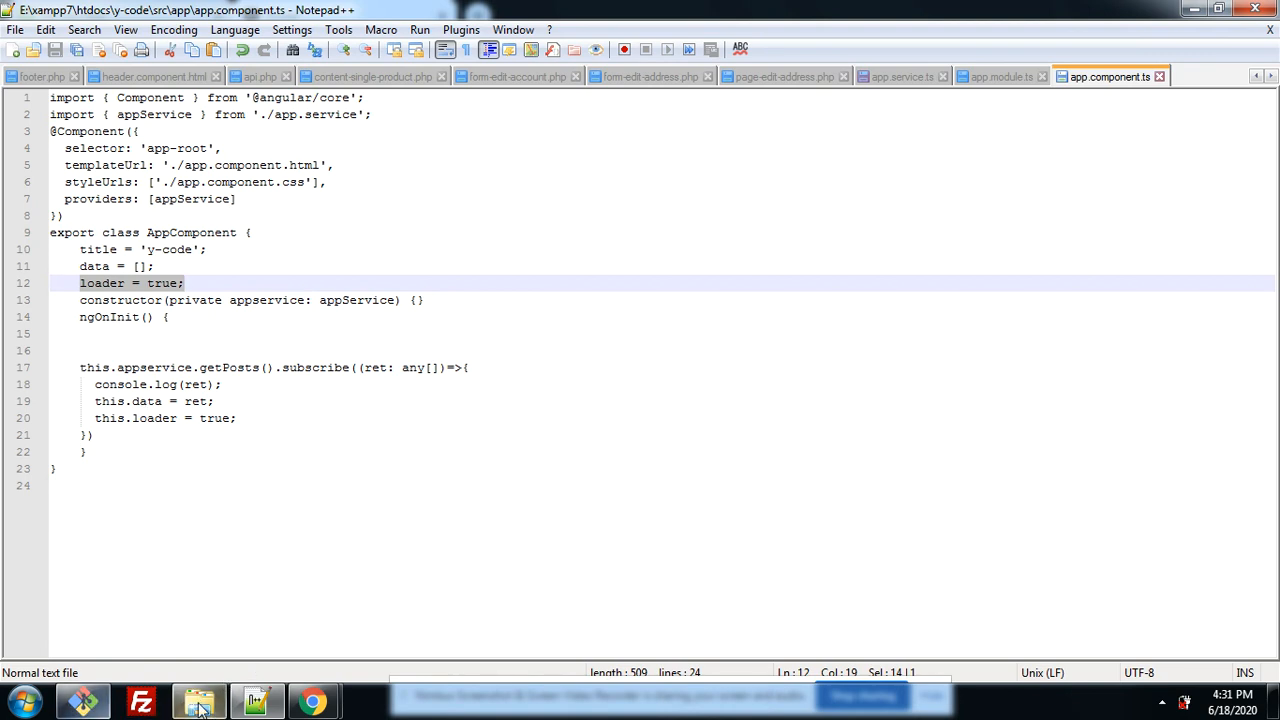
Open app.component.css from the src/app folder in Notepad.
{"action": "left_click", "coordinate": [199, 700]}
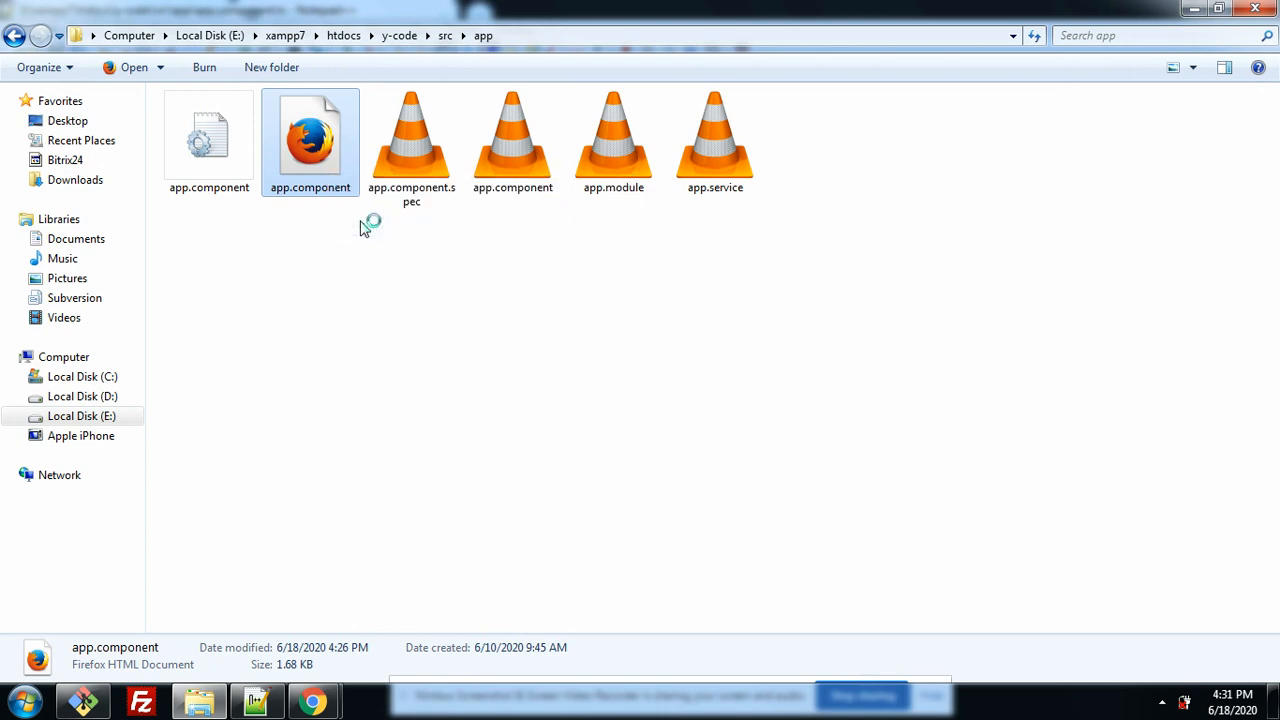
{"action": "double_click", "coordinate": [310, 135]}
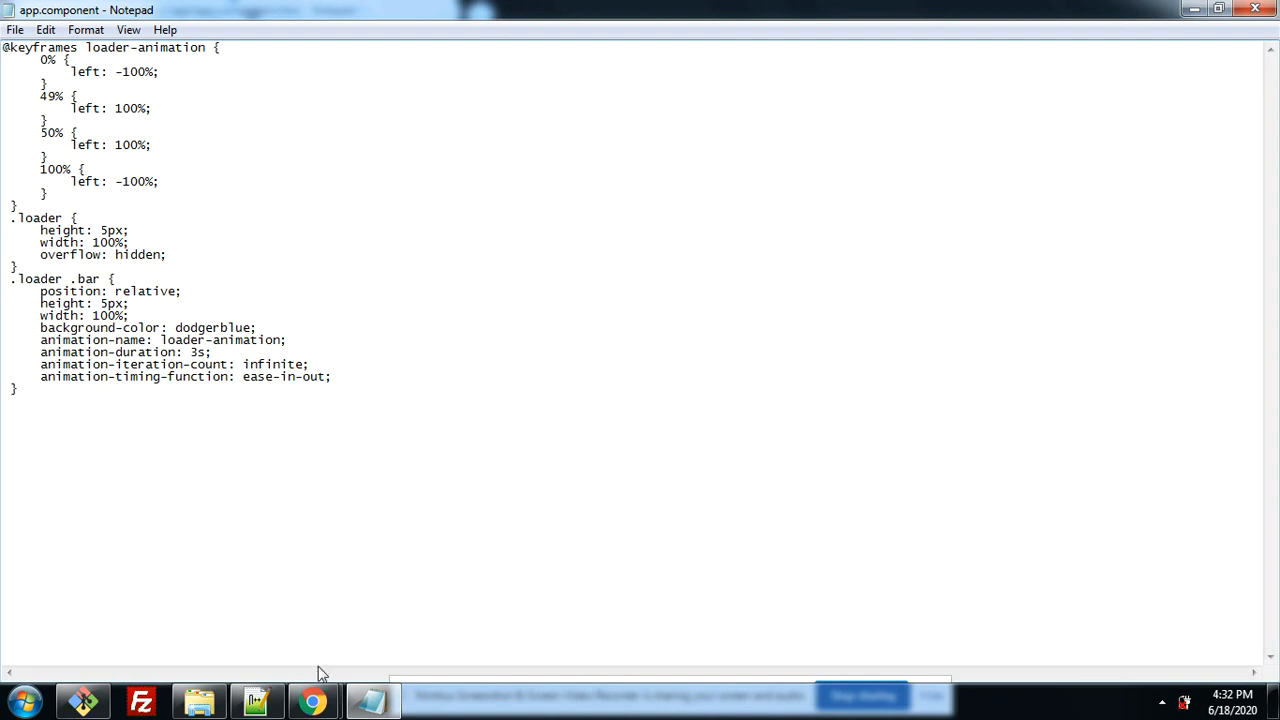
Open app.component.ts from the app folder in Notepad++.
{"action": "left_click", "coordinate": [313, 700]}
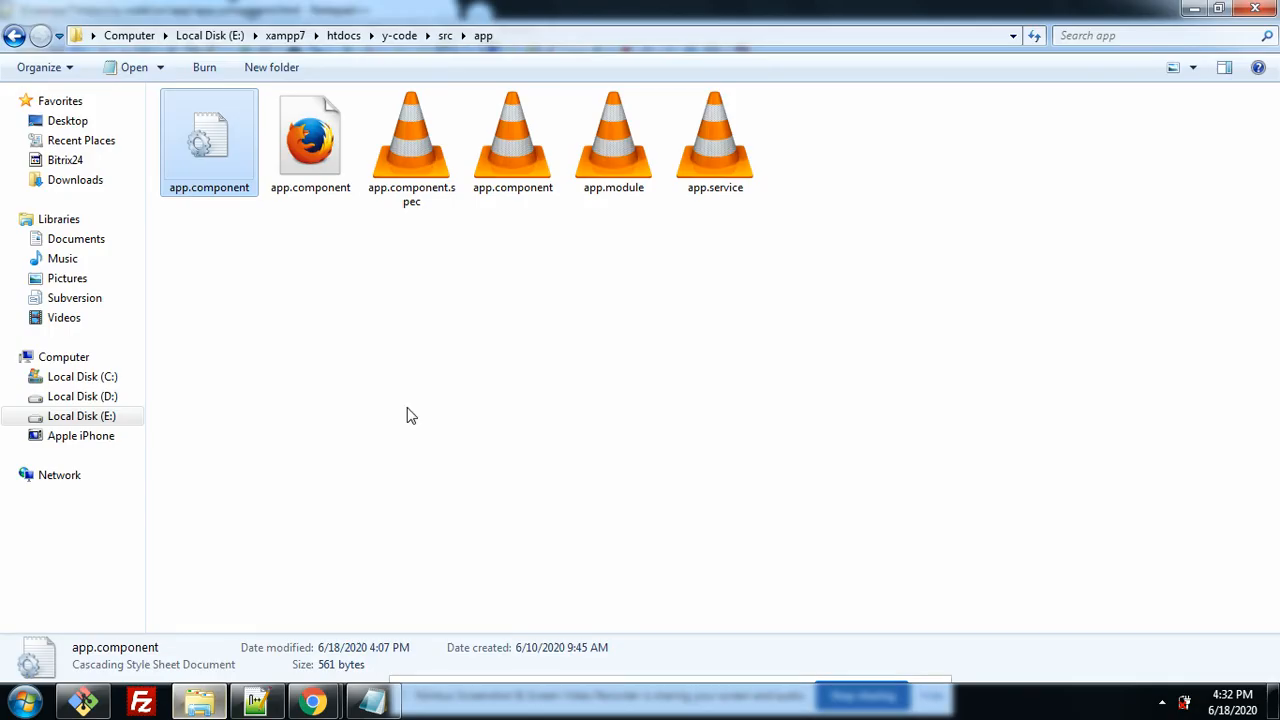
{"action": "right_click", "coordinate": [512, 135]}
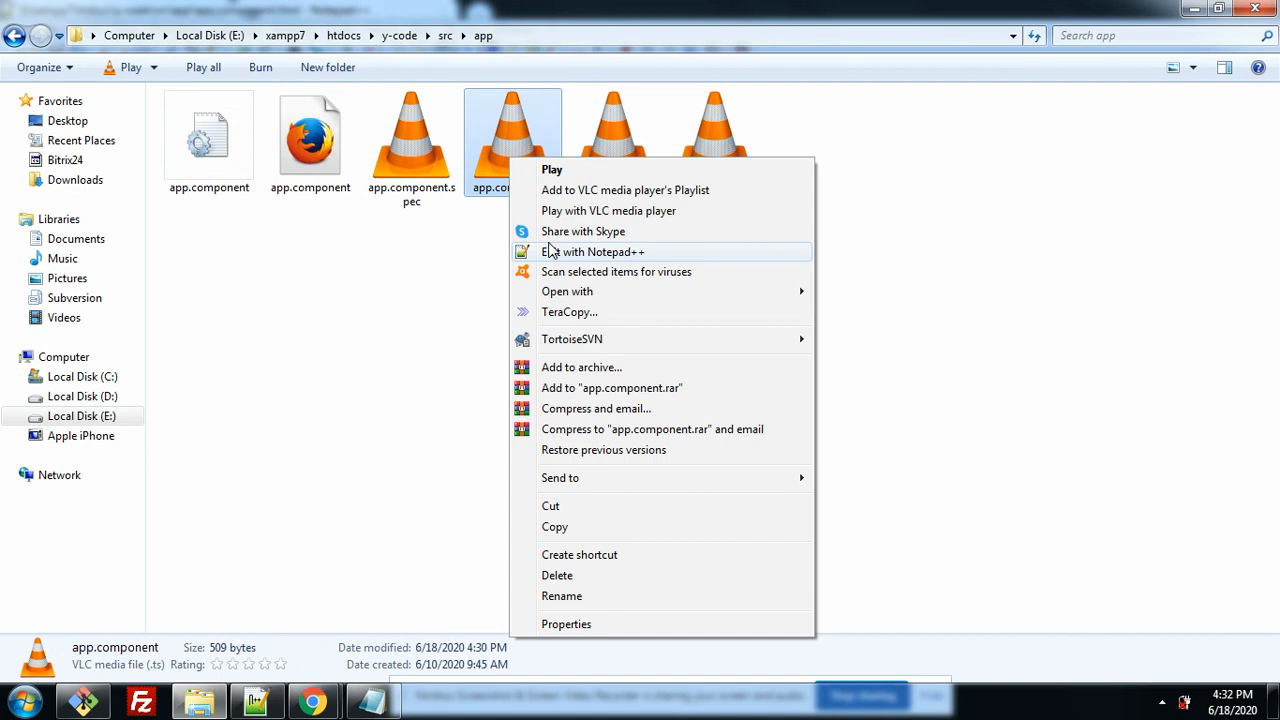
{"action": "left_click", "coordinate": [592, 251]}
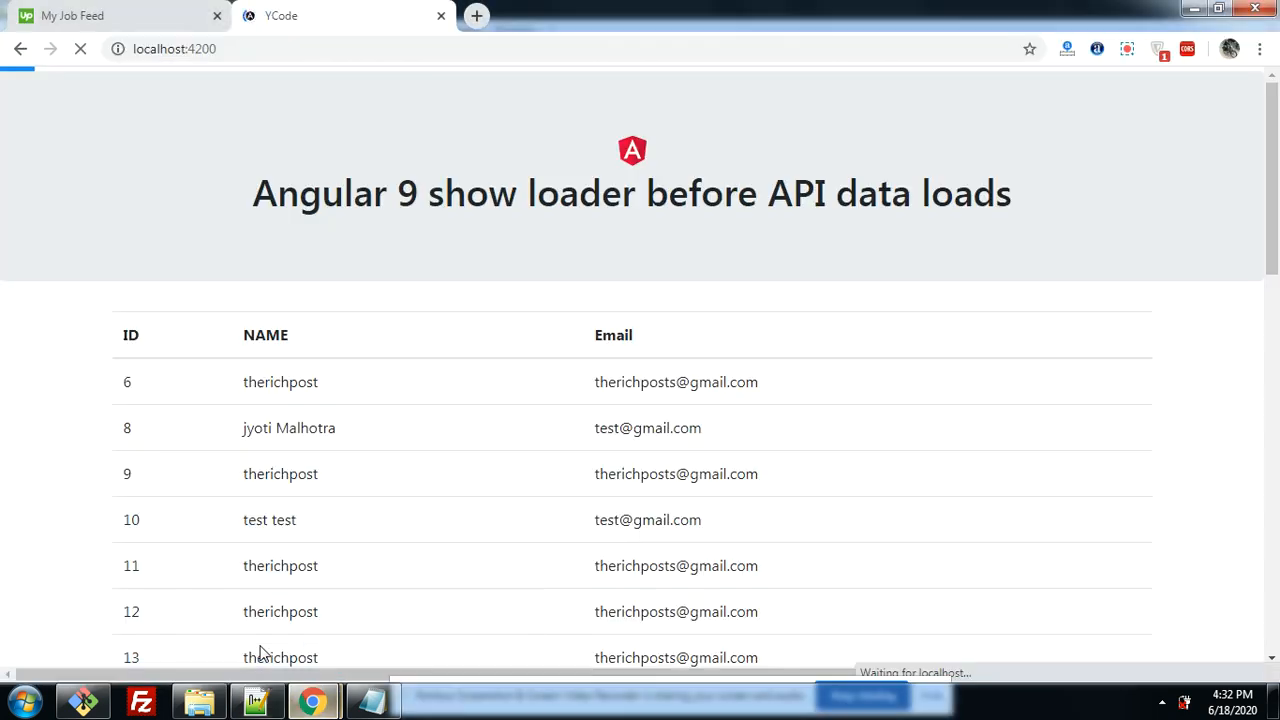
Switch to the localhost:4200 tab and let the user data table load.
{"action": "left_click", "coordinate": [80, 48]}
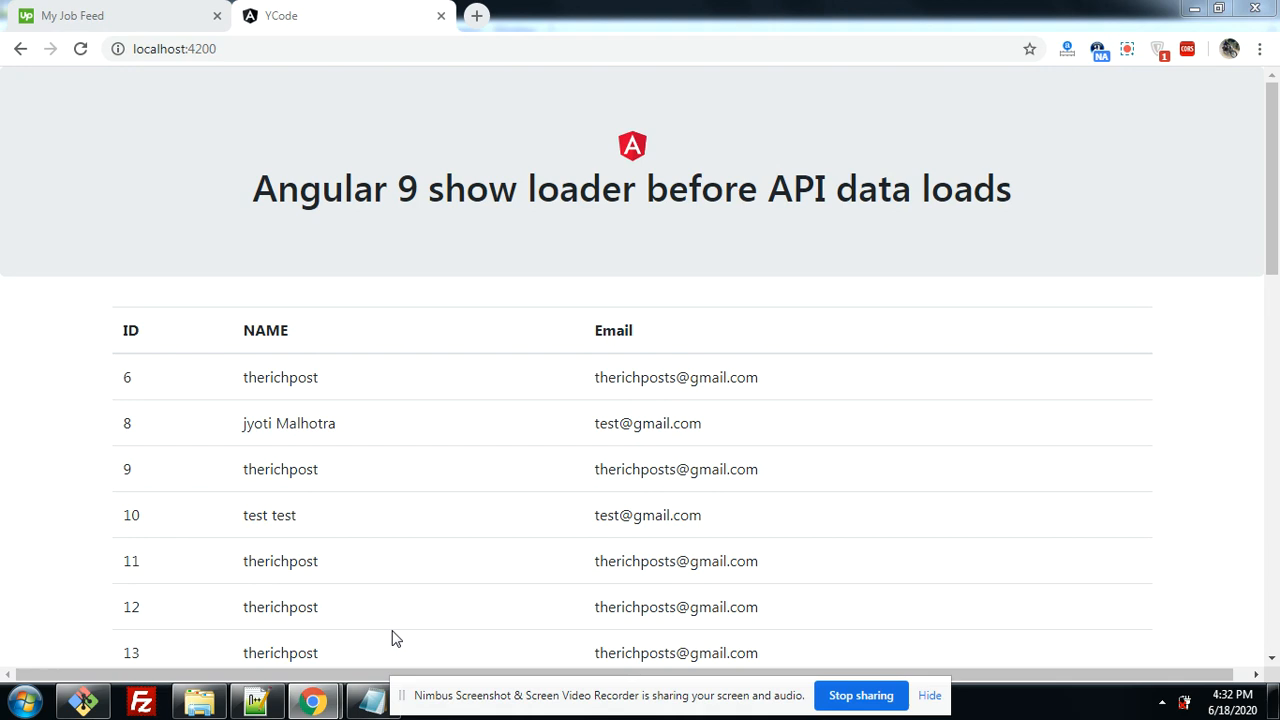
{"action": "mouse_move", "coordinate": [797, 674]}
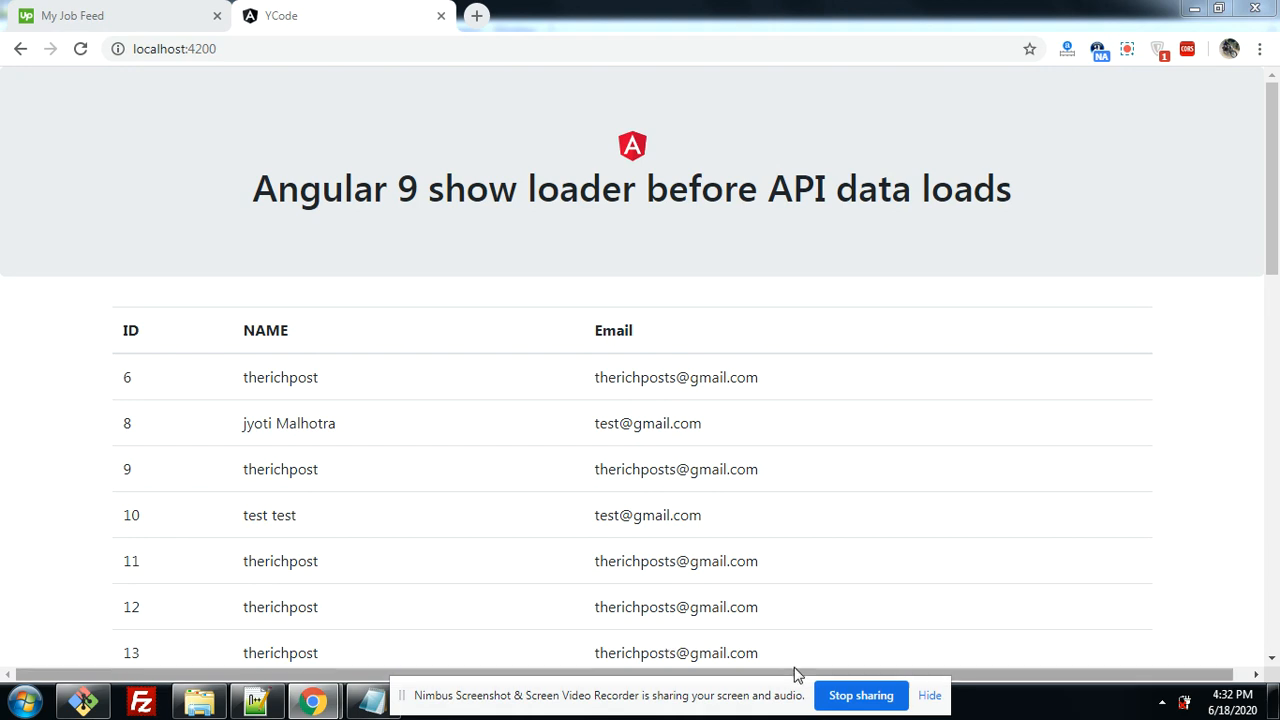